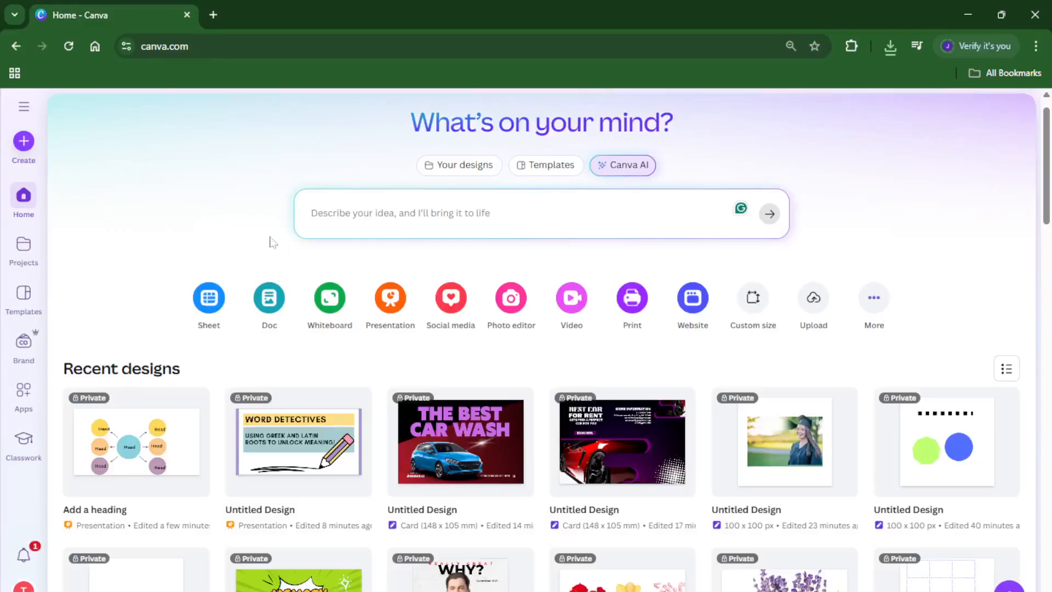
{"action": "mouse_move", "coordinate": [241, 196]}
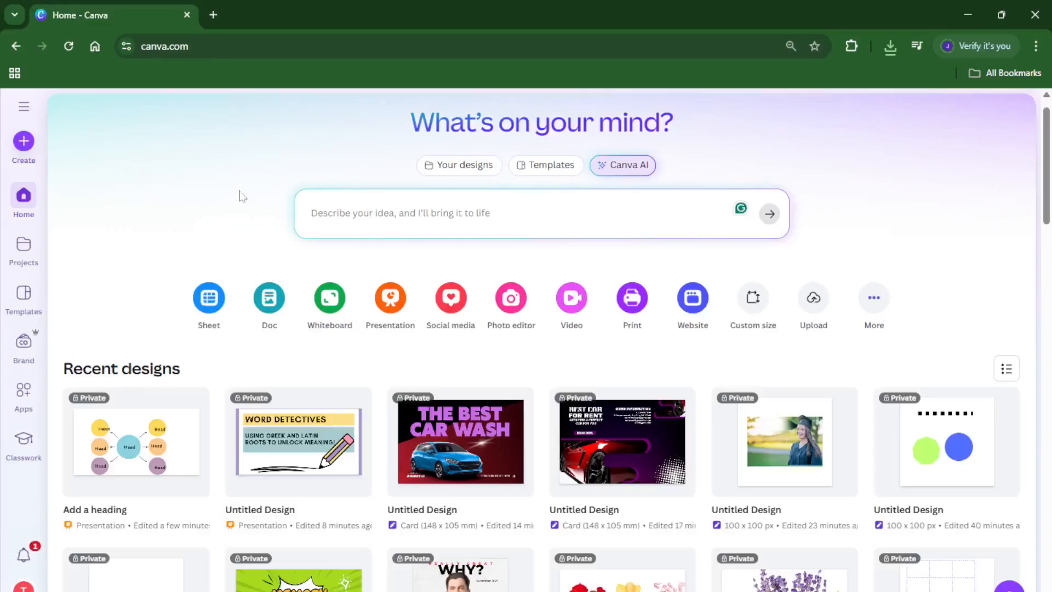
{"action": "mouse_move", "coordinate": [141, 226]}
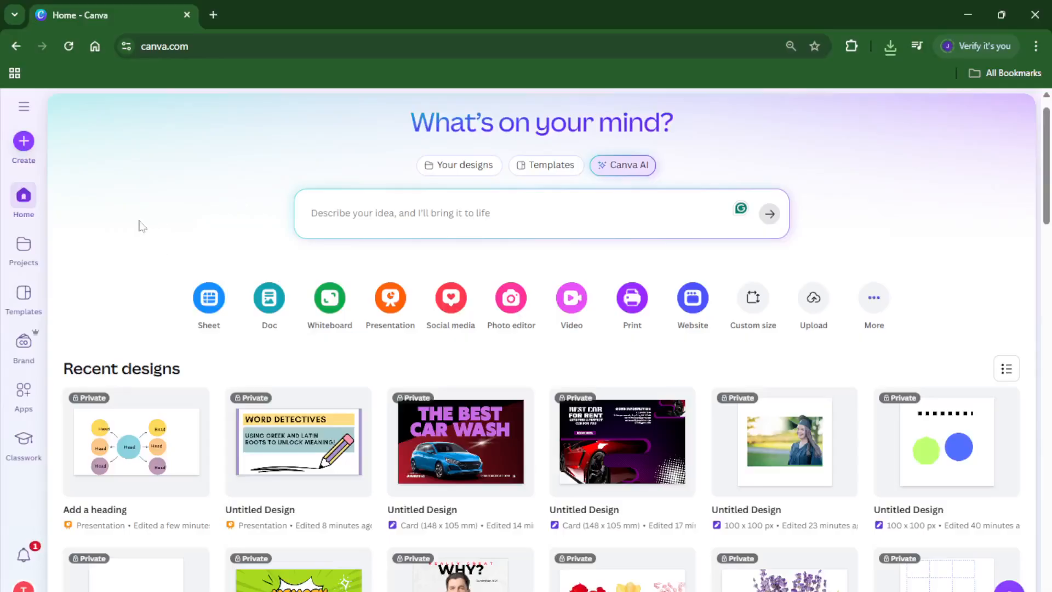
{"action": "mouse_move", "coordinate": [111, 191]}
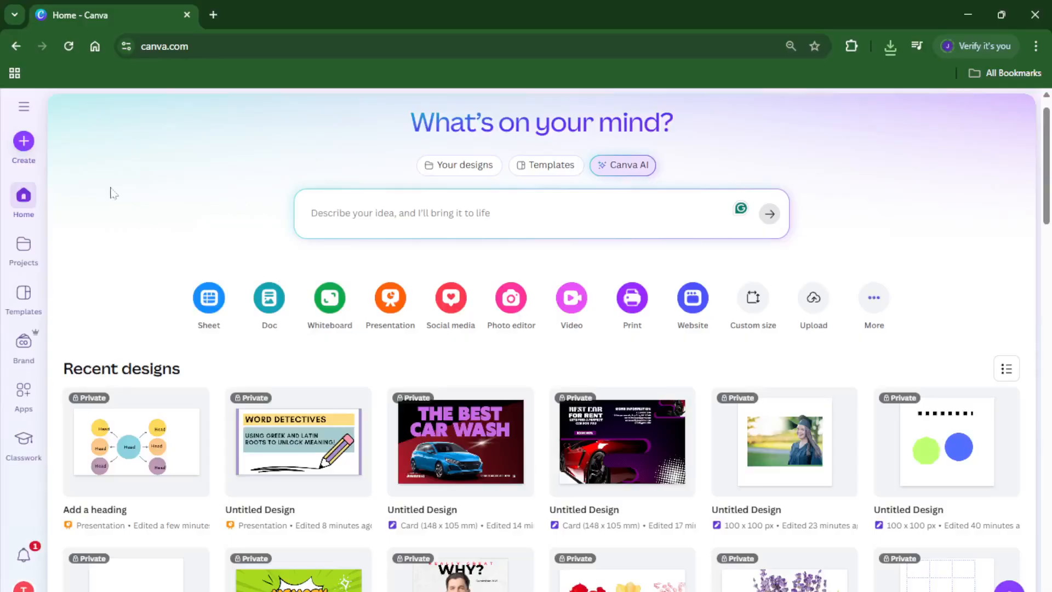
{"action": "mouse_move", "coordinate": [116, 181]}
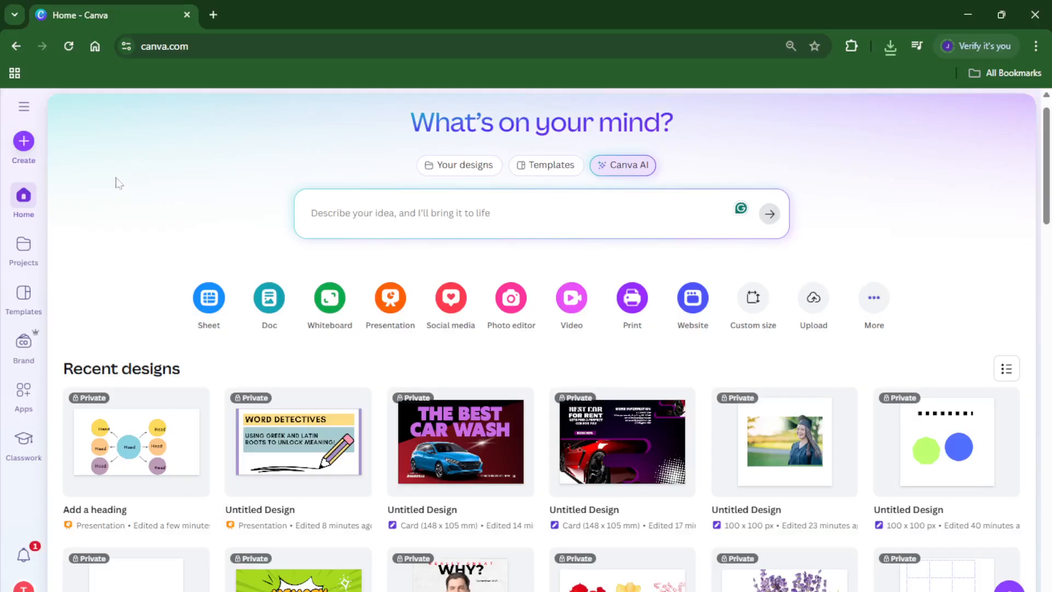
{"action": "mouse_move", "coordinate": [98, 239]}
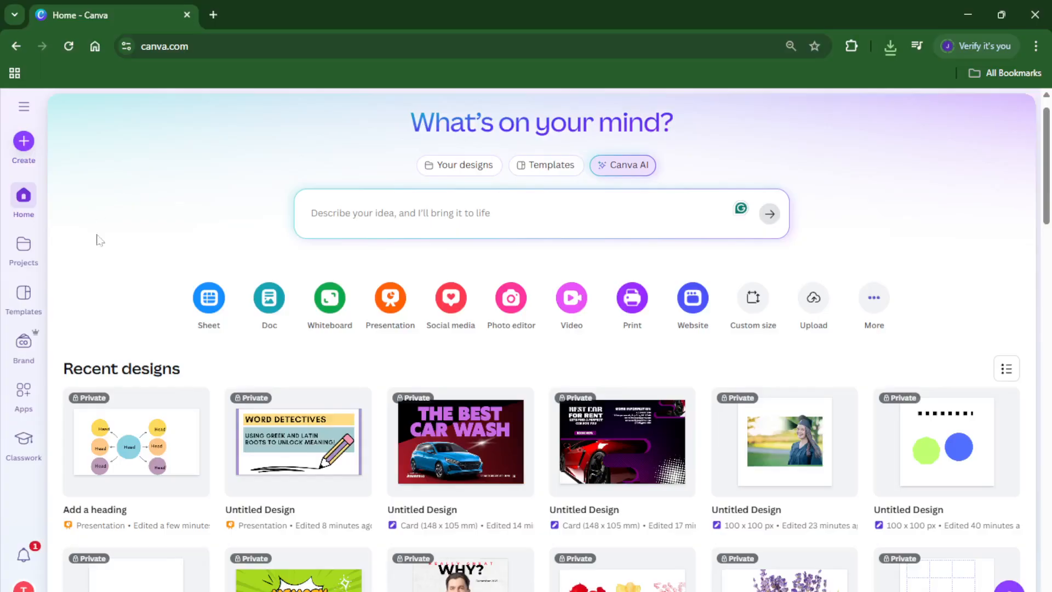
{"action": "mouse_move", "coordinate": [120, 222]}
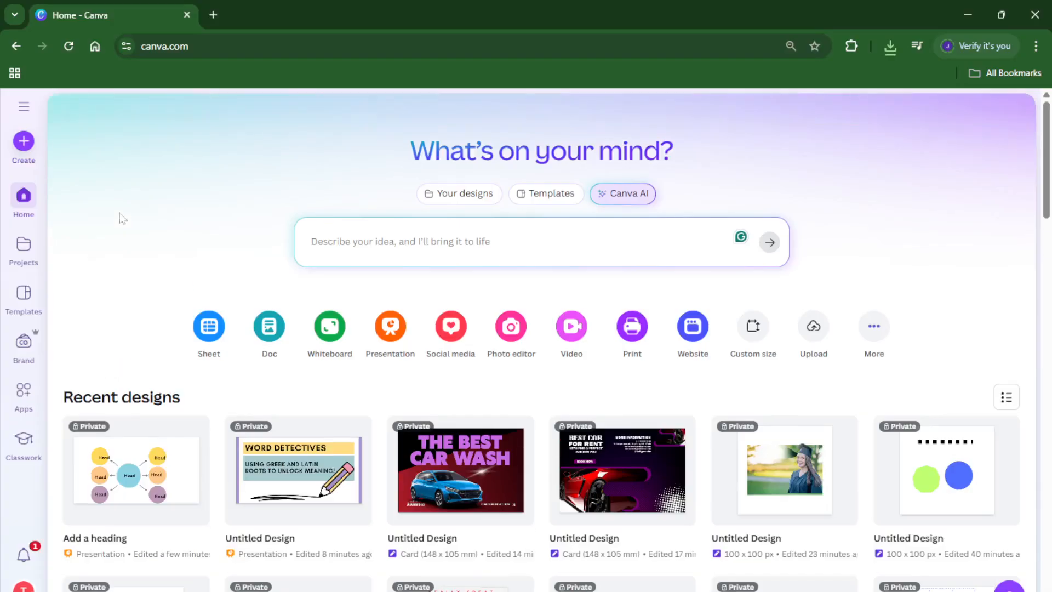
{"action": "mouse_move", "coordinate": [154, 238]}
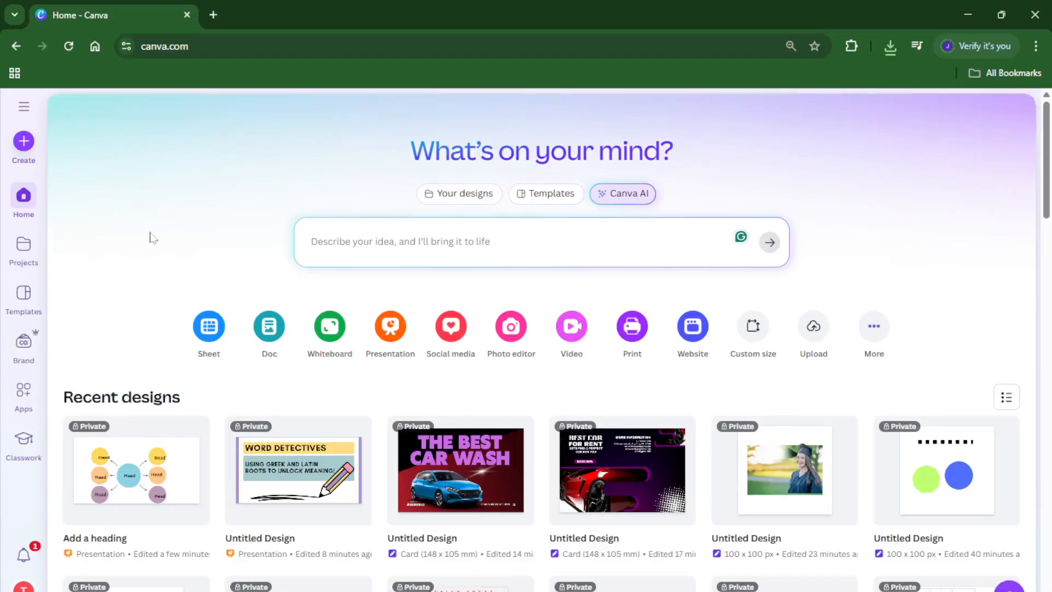
{"action": "mouse_move", "coordinate": [178, 254]}
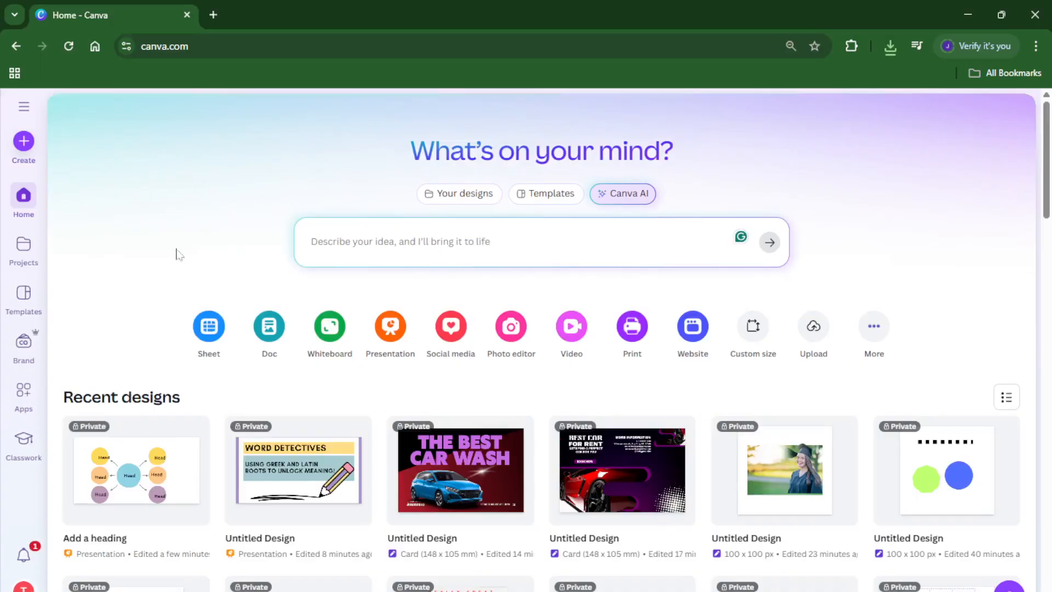
{"action": "mouse_move", "coordinate": [185, 163]}
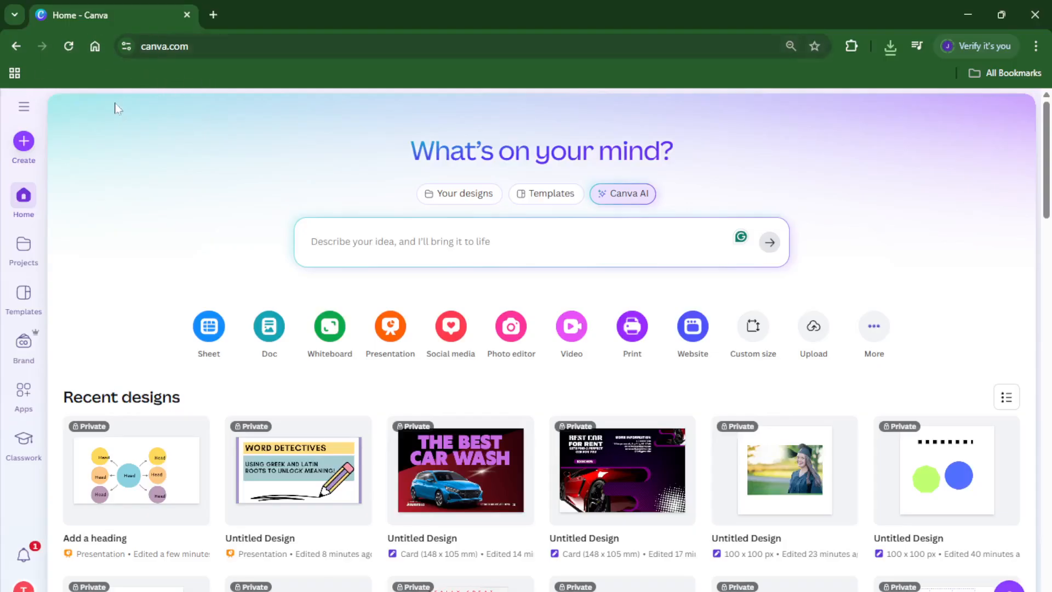
{"action": "mouse_move", "coordinate": [5, 230]}
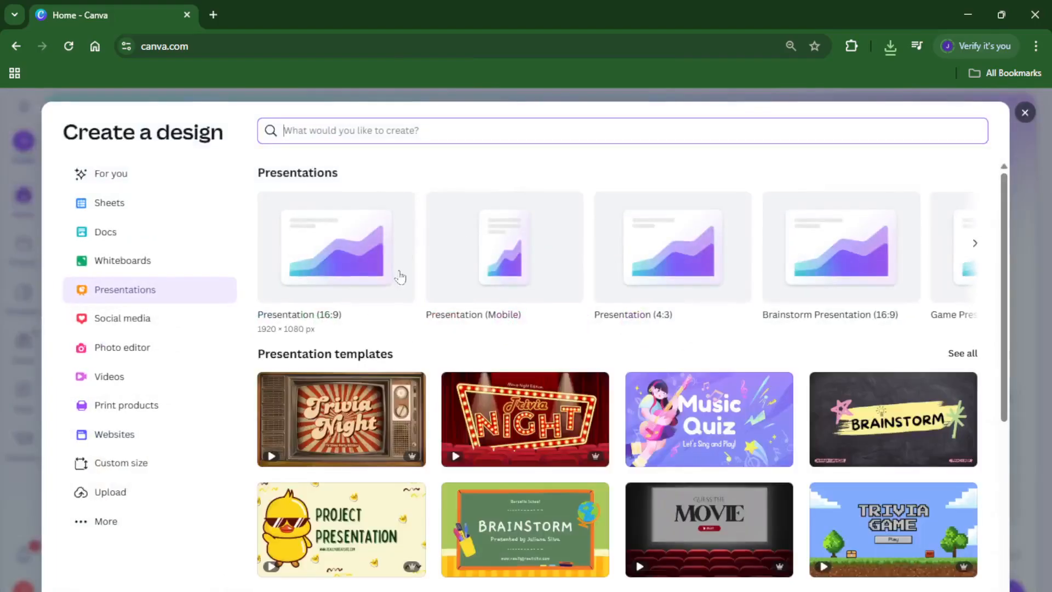
{"action": "mouse_move", "coordinate": [160, 389]}
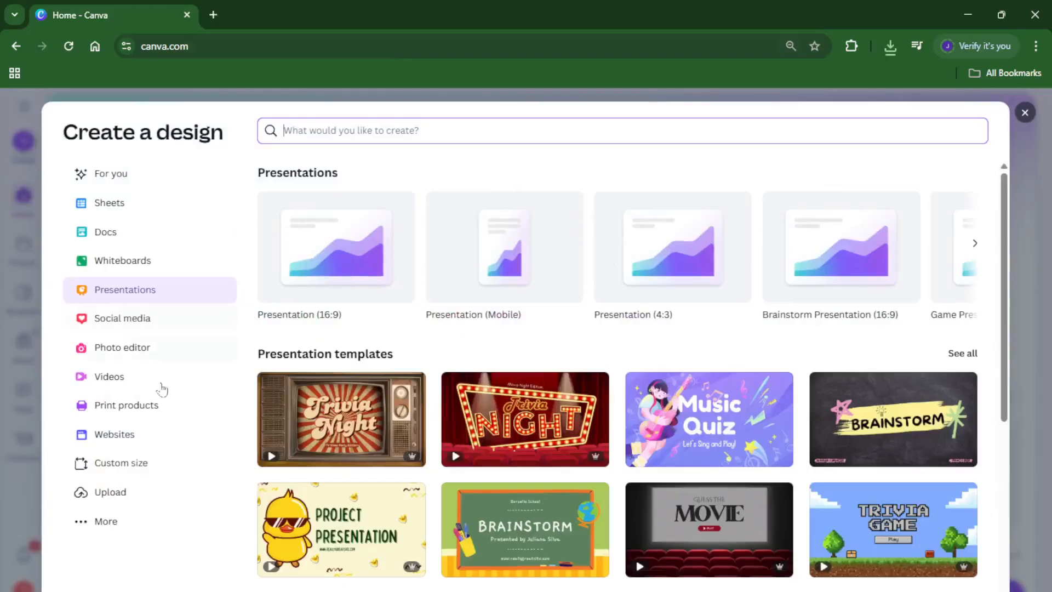
{"action": "mouse_move", "coordinate": [159, 441]}
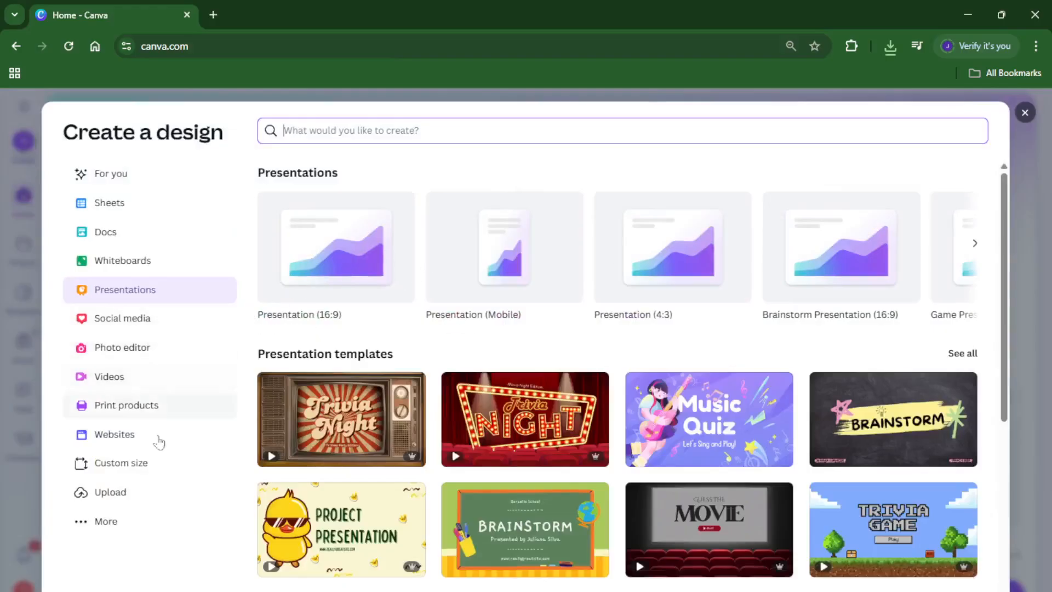
Start a custom-size design of 100 × 50 px
{"action": "left_click", "coordinate": [121, 463]}
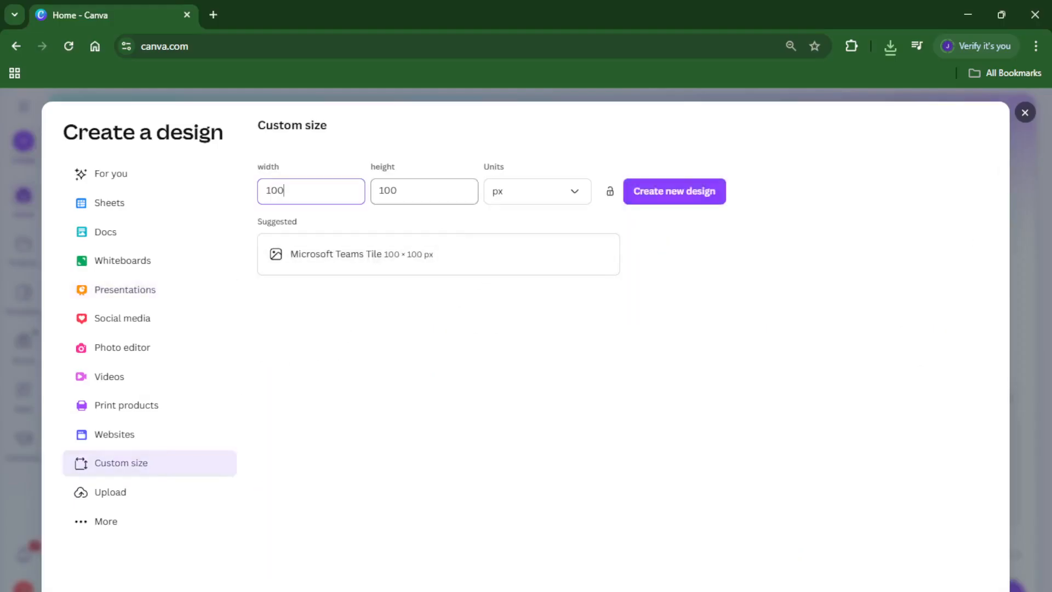
{"action": "left_click", "coordinate": [424, 191]}
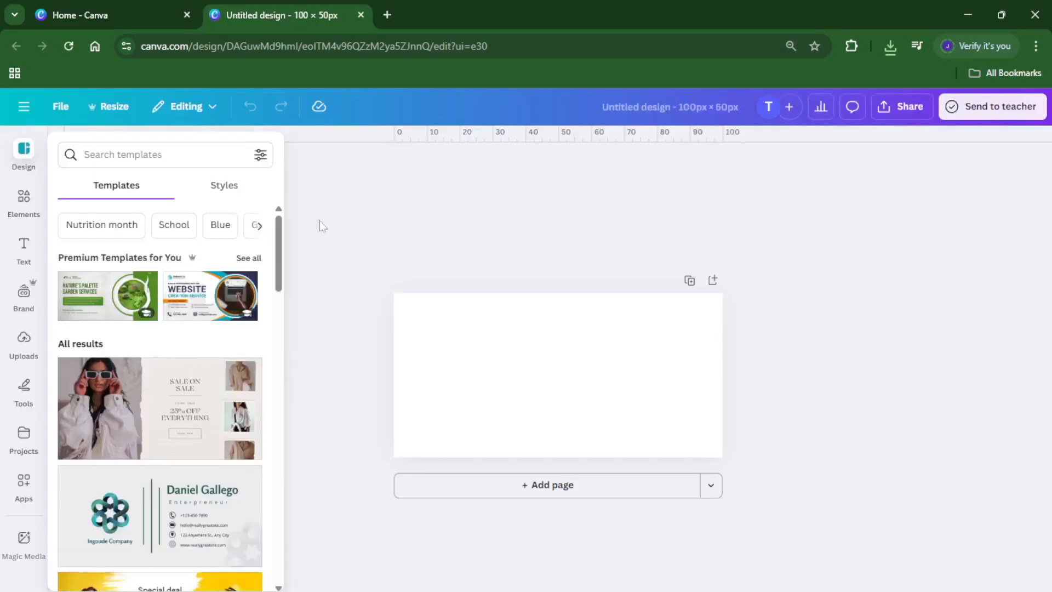
{"action": "mouse_move", "coordinate": [481, 296]}
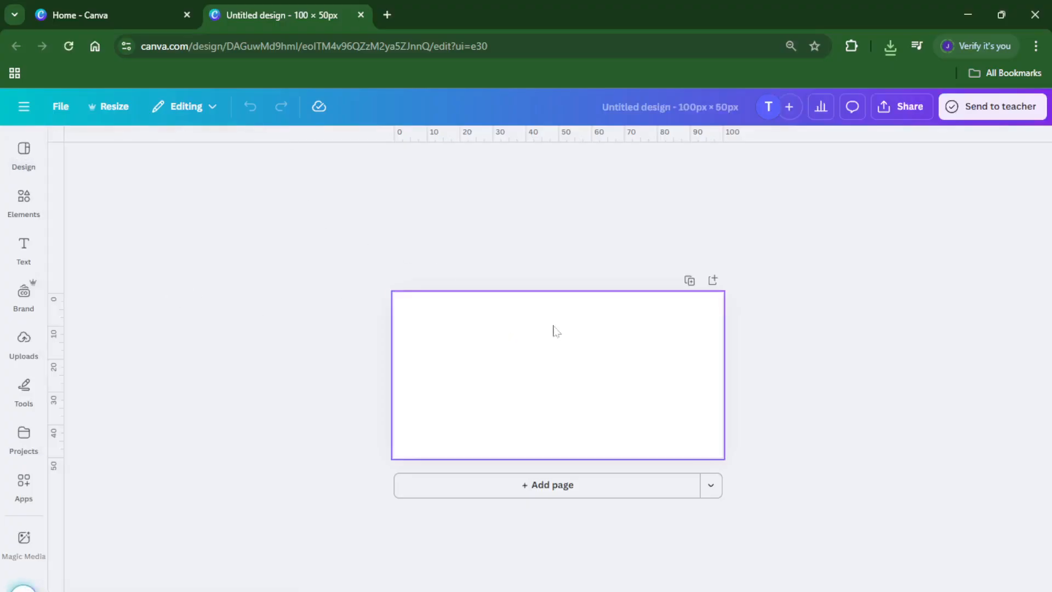
Select the blank 100 × 50 px page with template suggestions closed
{"action": "left_click", "coordinate": [556, 332]}
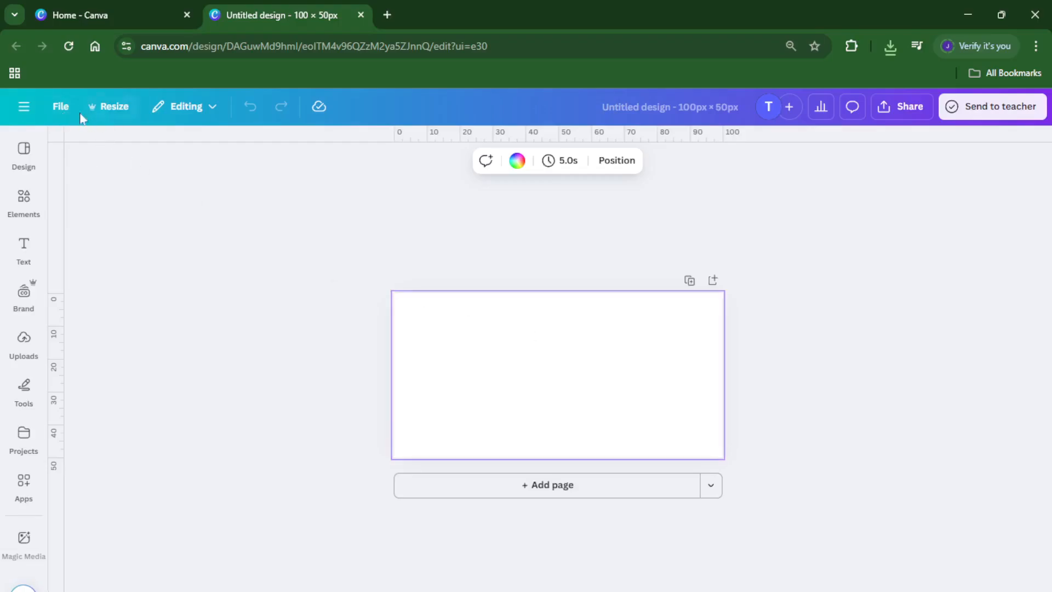
Open the Add guides options from File > Settings in Custom mode
{"action": "left_click", "coordinate": [61, 106]}
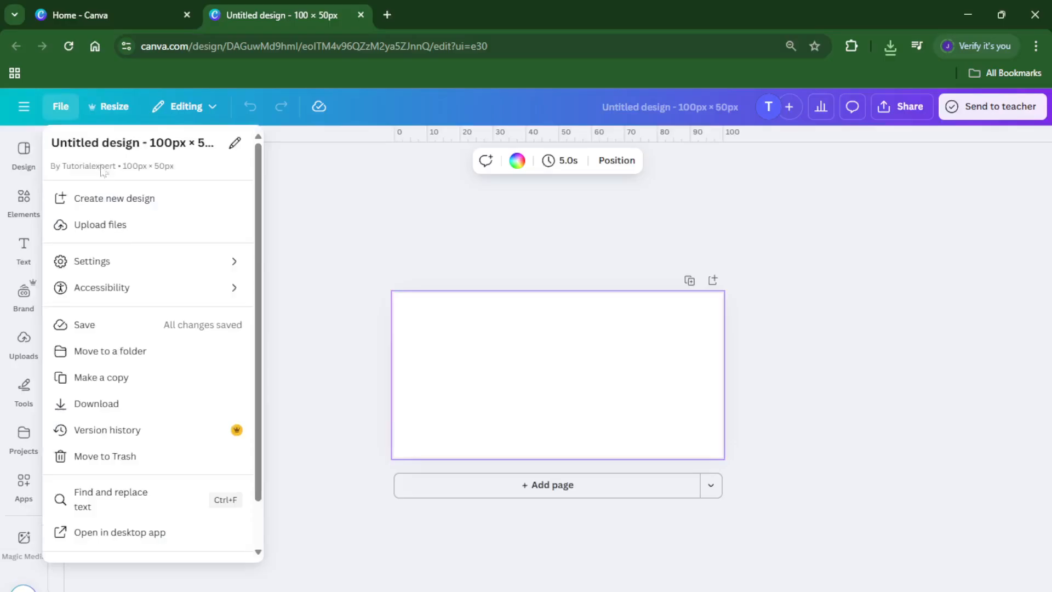
{"action": "left_click", "coordinate": [92, 261]}
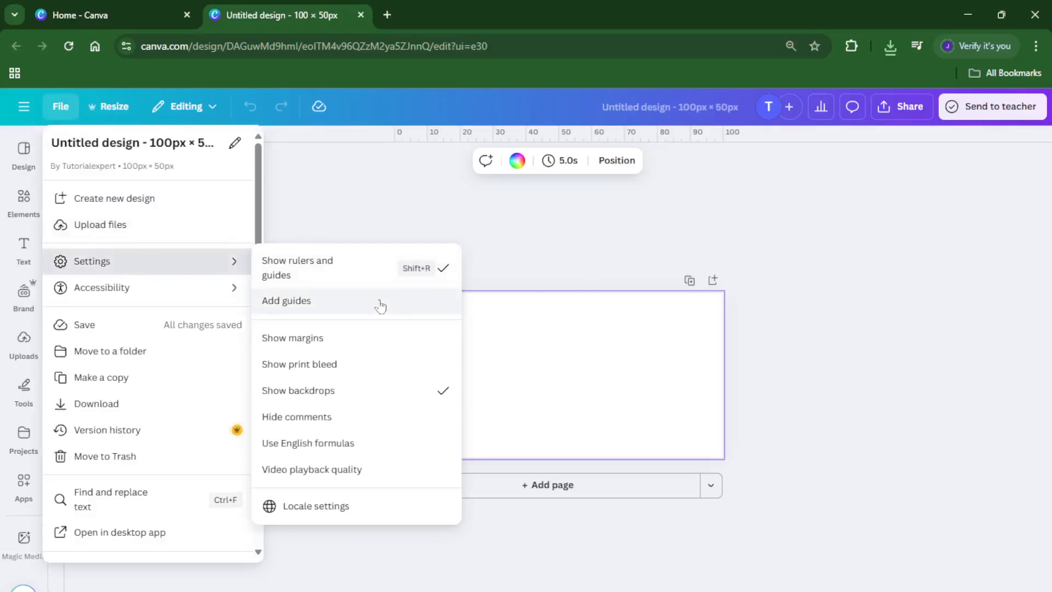
{"action": "left_click", "coordinate": [286, 301]}
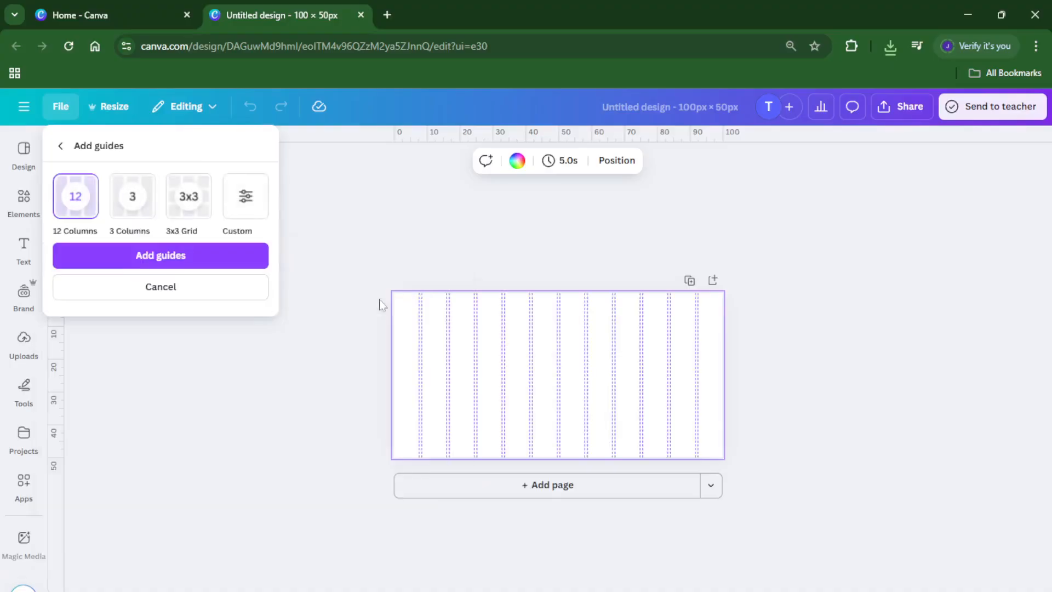
{"action": "mouse_move", "coordinate": [228, 215]}
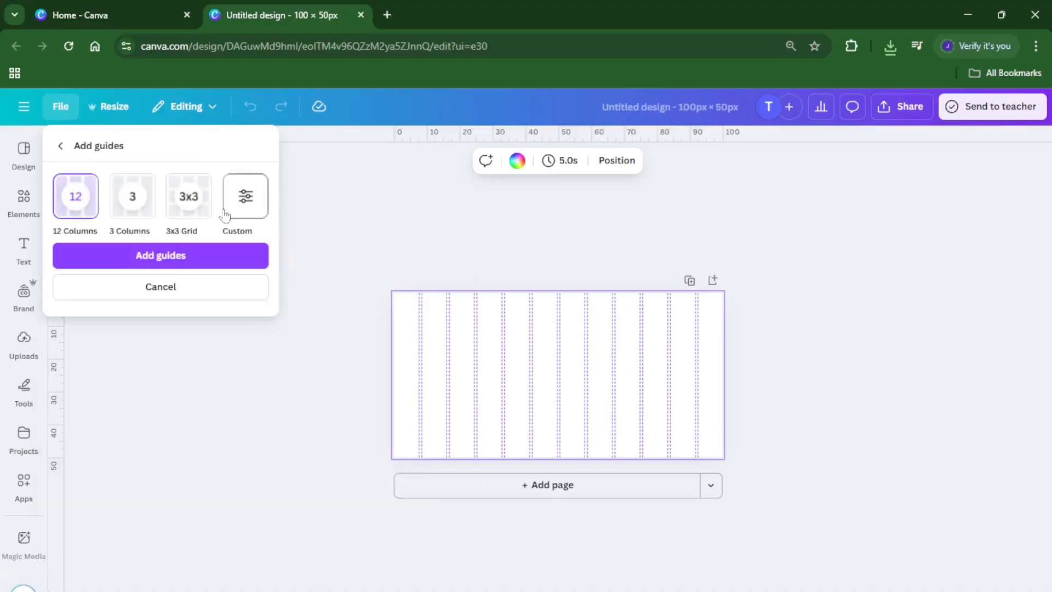
{"action": "left_click", "coordinate": [245, 196]}
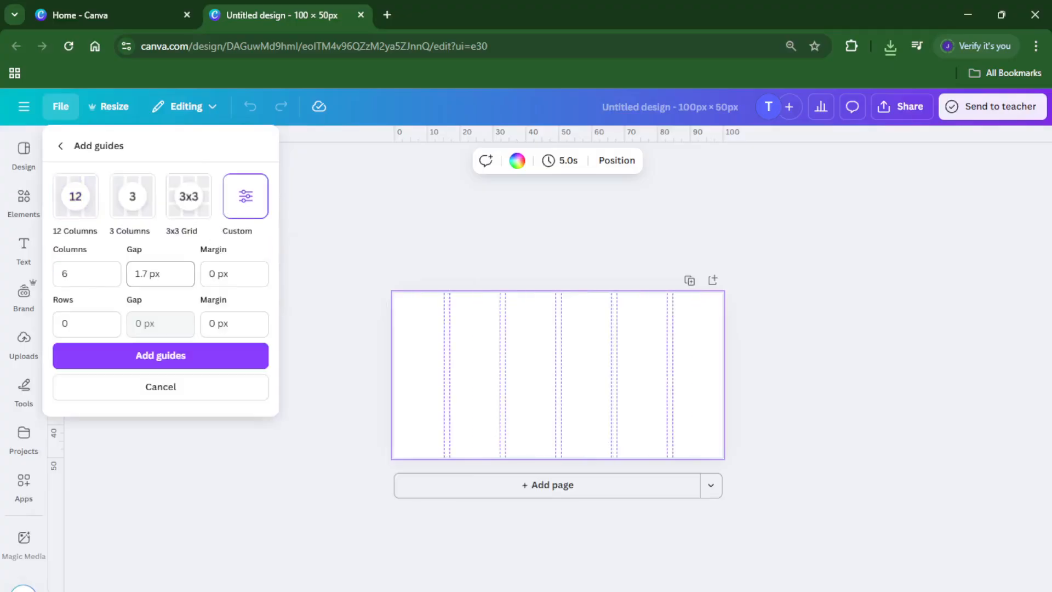
Change the custom guide Columns value from 6 to 2
{"action": "left_click", "coordinate": [86, 274]}
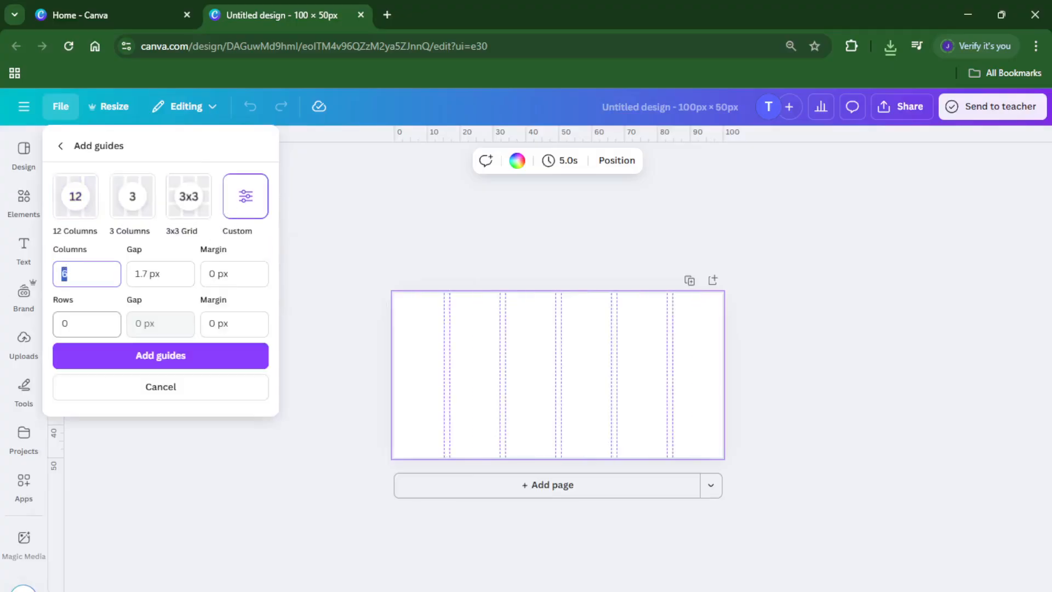
{"action": "type", "text": "2"}
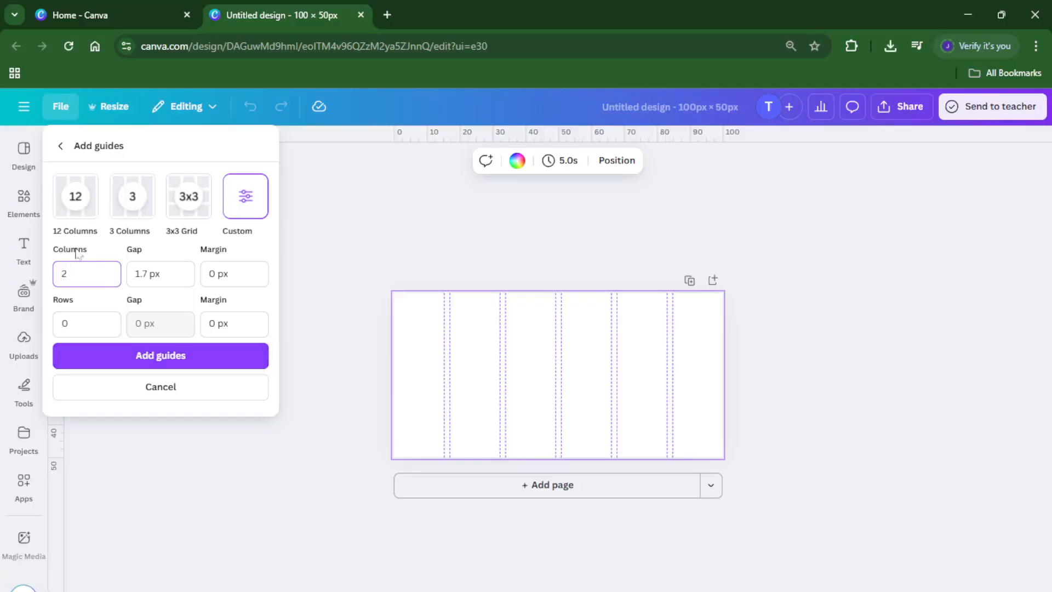
{"action": "mouse_move", "coordinate": [209, 184]}
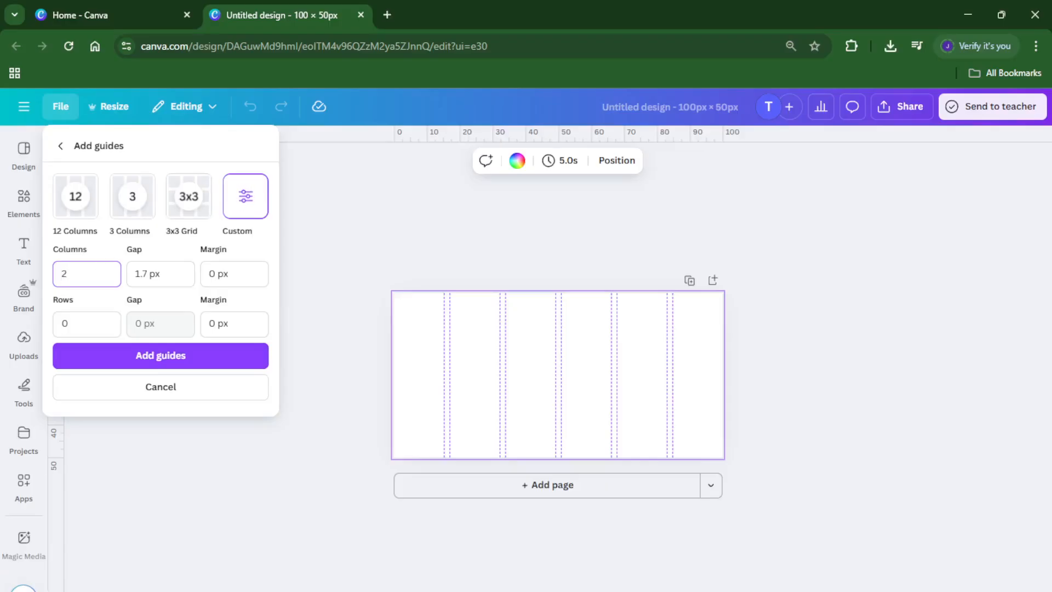
{"action": "mouse_move", "coordinate": [115, 359]}
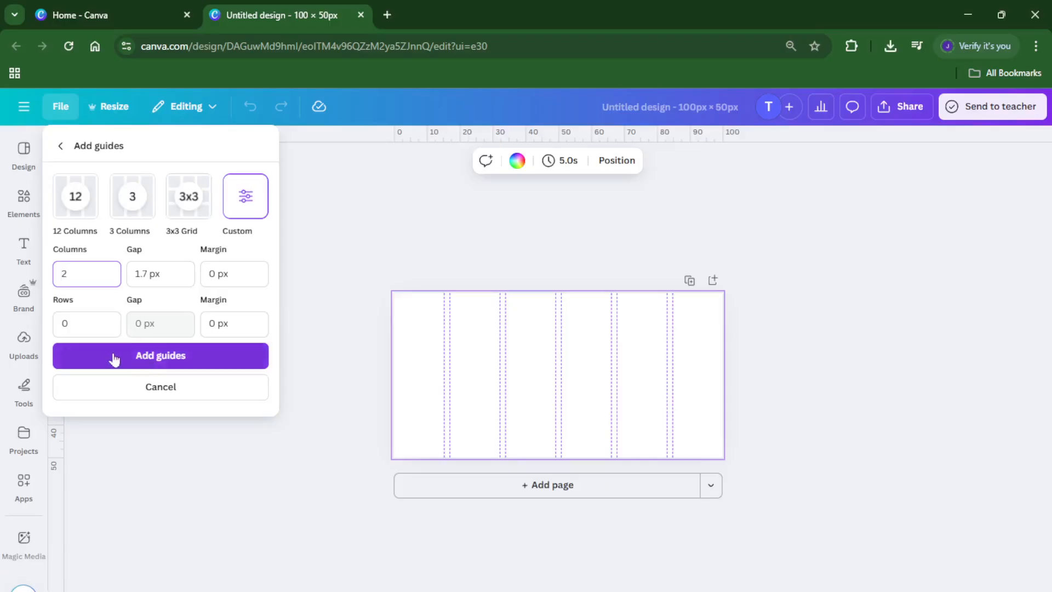
Apply the 2-column guides with a 1.7 px gap to the page
{"action": "left_click", "coordinate": [160, 355]}
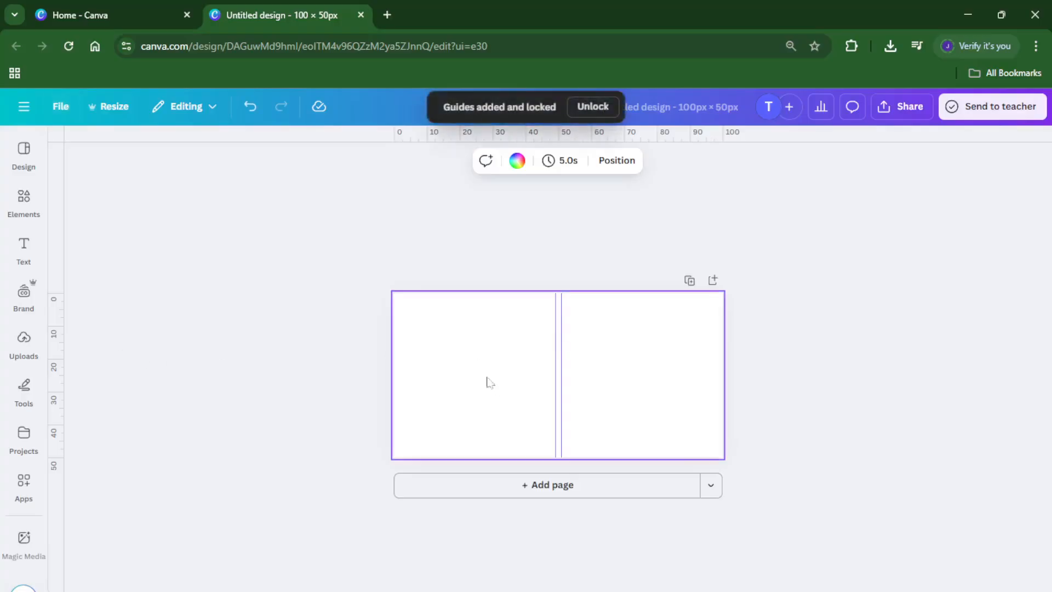
{"action": "mouse_move", "coordinate": [547, 329]}
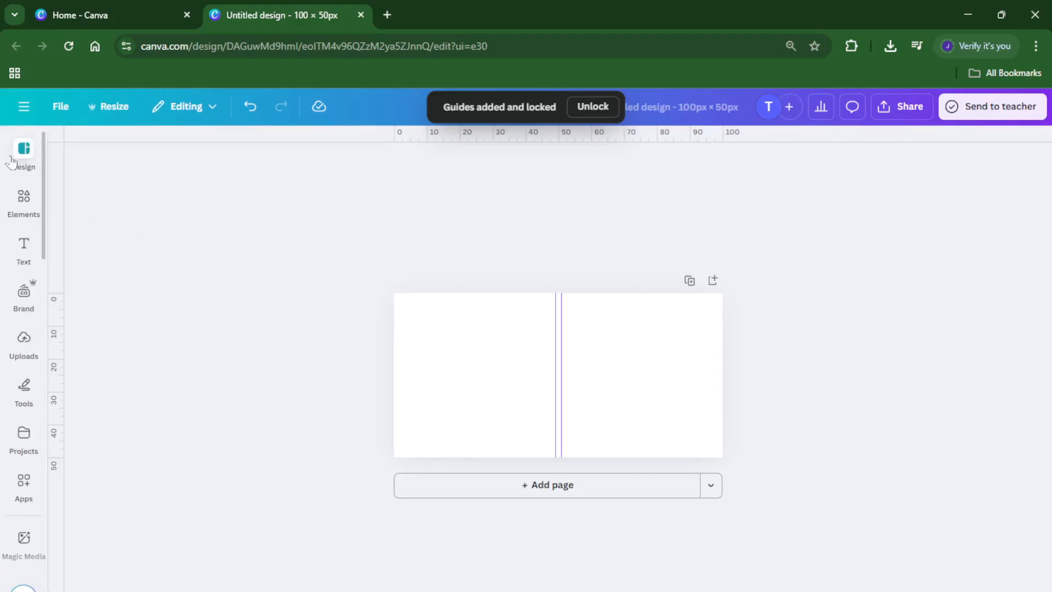
Search Elements for 'line' and add a plain black straight line
{"action": "left_click", "coordinate": [23, 201]}
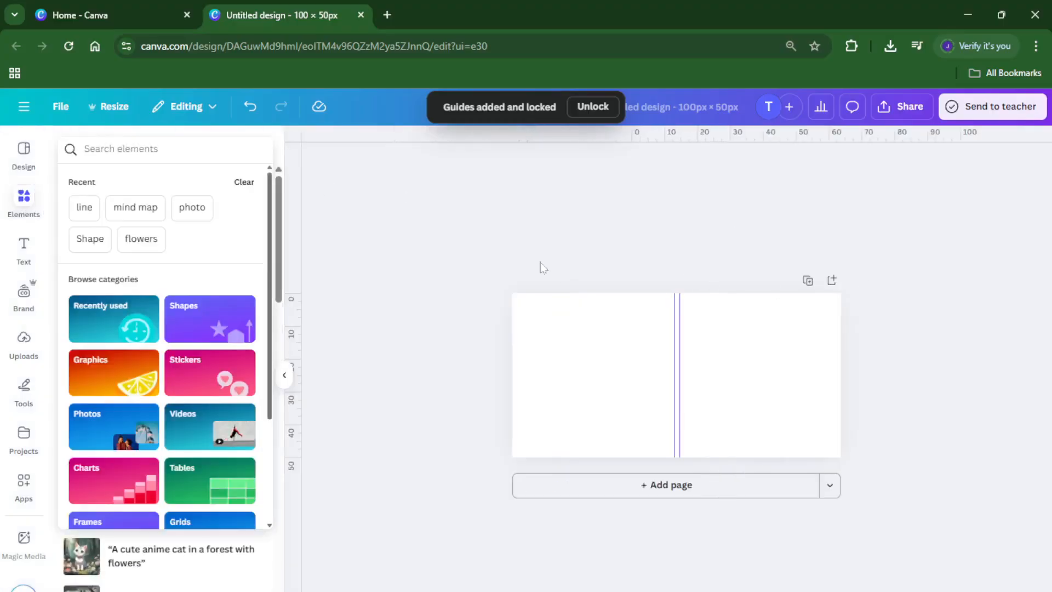
{"action": "left_click", "coordinate": [84, 208]}
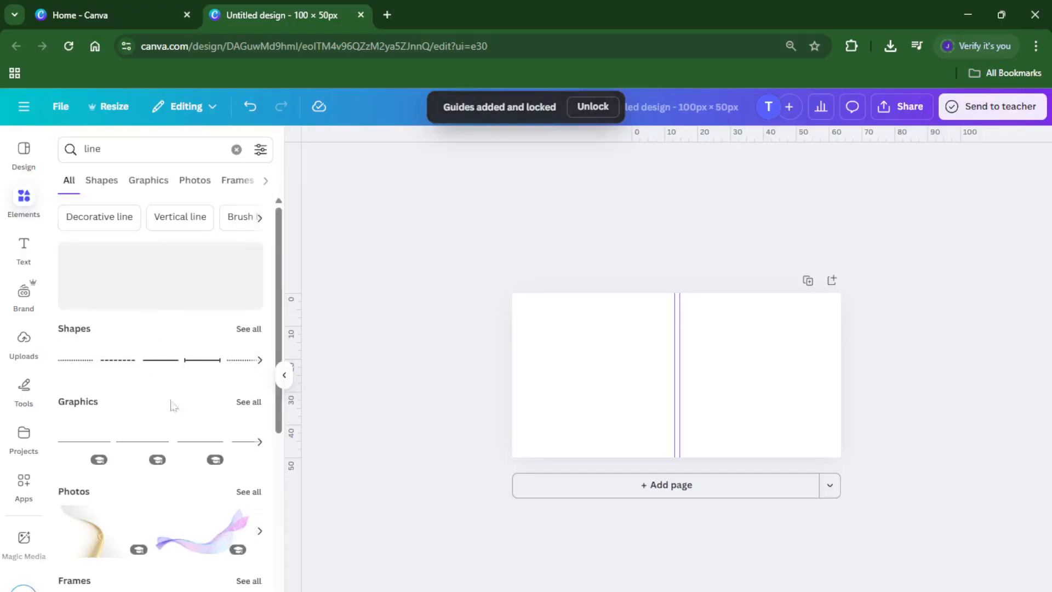
{"action": "left_click", "coordinate": [160, 359]}
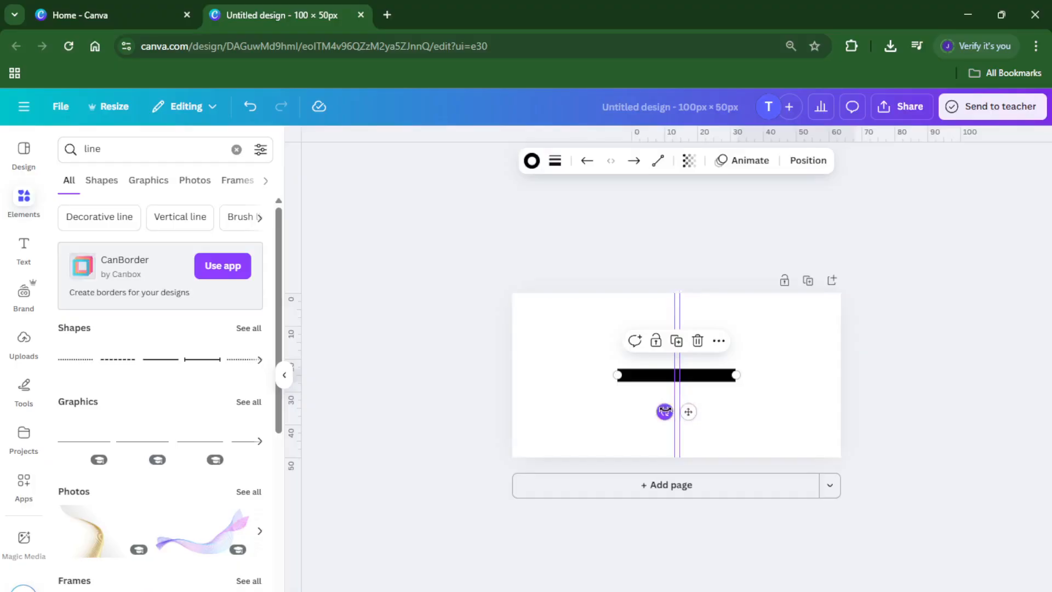
Rotate the line to 90° and stretch it to the page's top and bottom edges
{"action": "left_click_drag", "start_coordinate": [663, 412], "coordinate": [627, 396]}
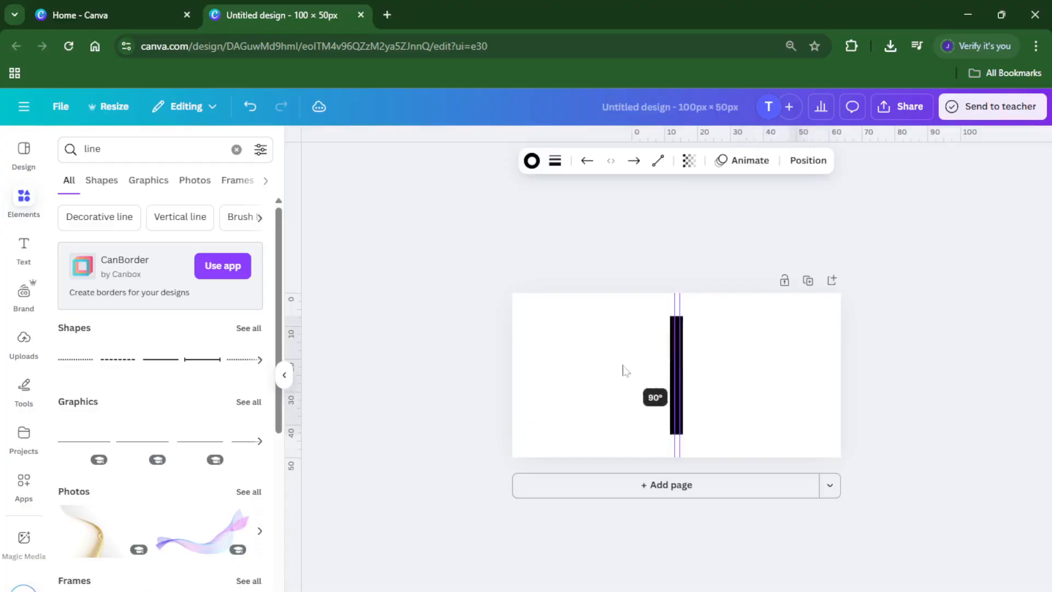
{"action": "left_click", "coordinate": [677, 377]}
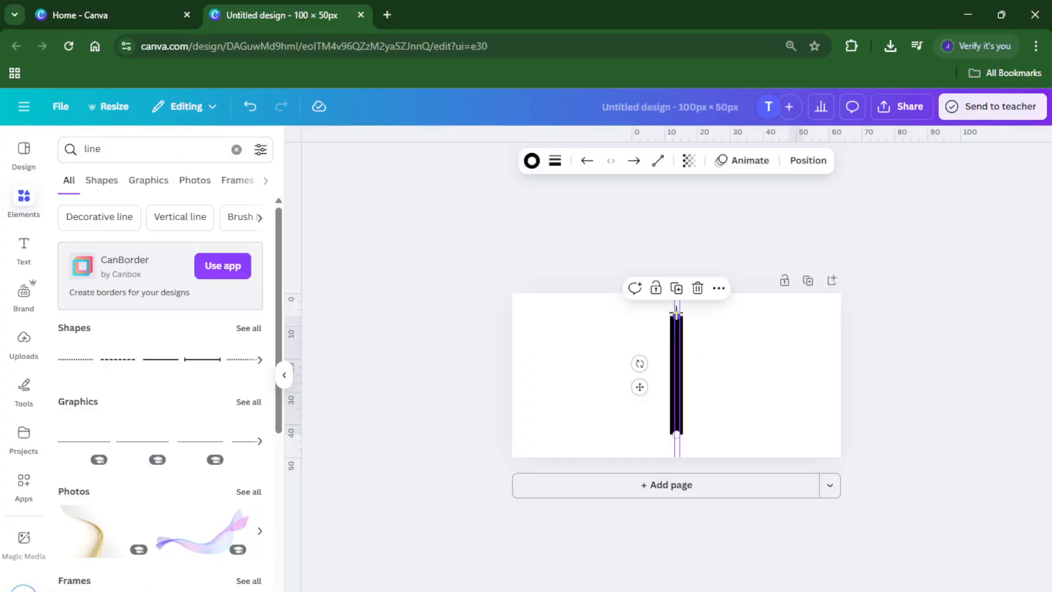
{"action": "left_click_drag", "start_coordinate": [675, 316], "coordinate": [676, 292]}
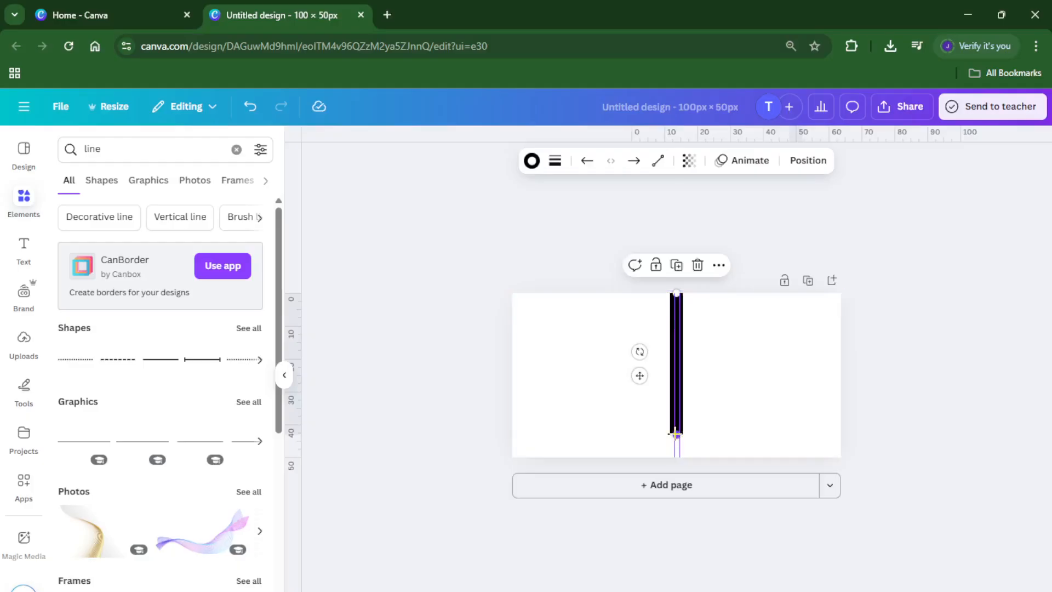
{"action": "left_click_drag", "start_coordinate": [676, 433], "coordinate": [676, 460]}
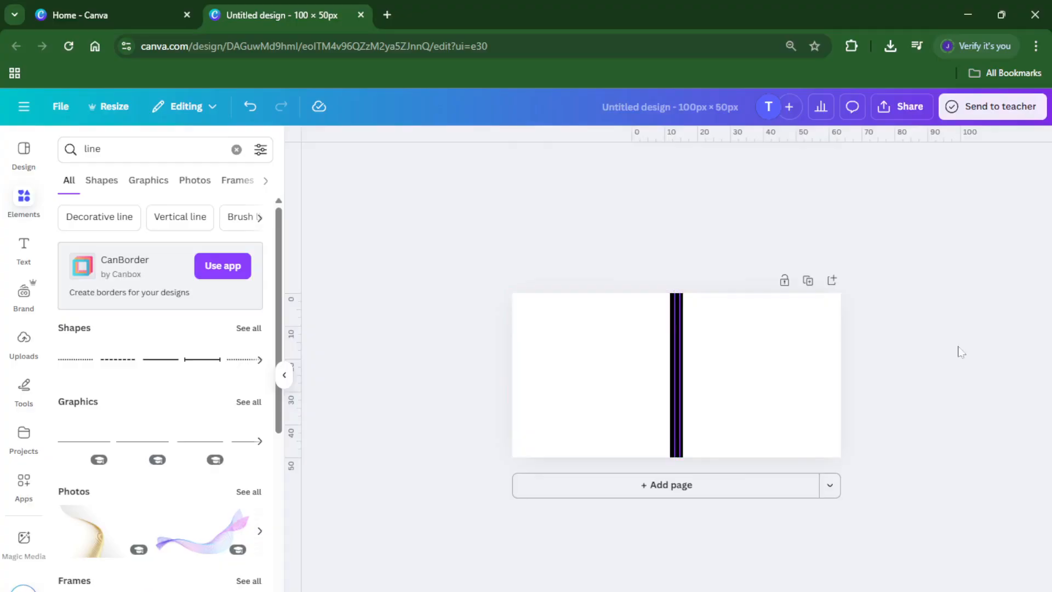
{"action": "mouse_move", "coordinate": [941, 307]}
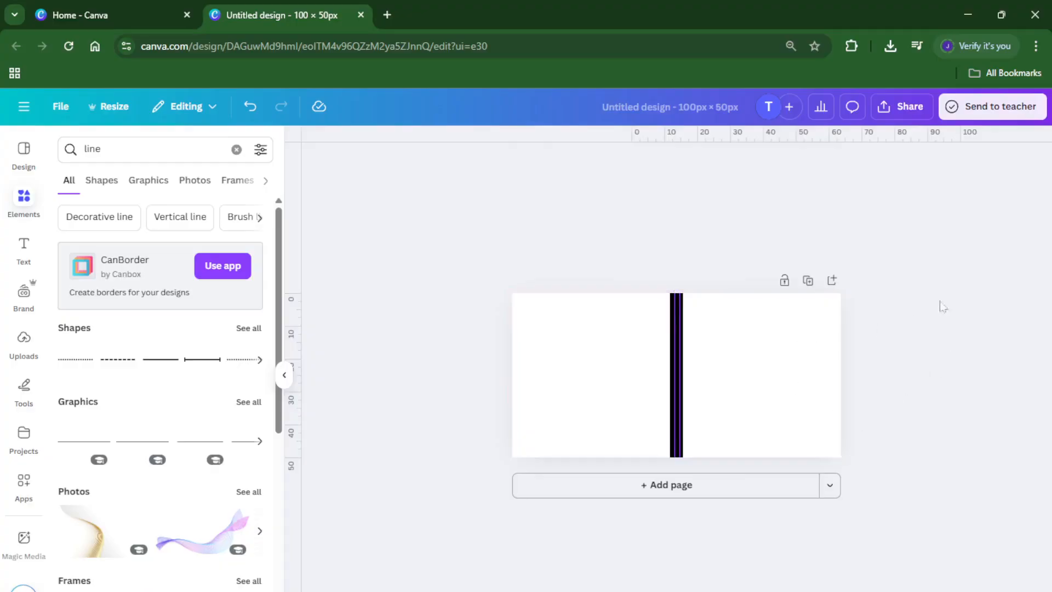
{"action": "mouse_move", "coordinate": [677, 309]}
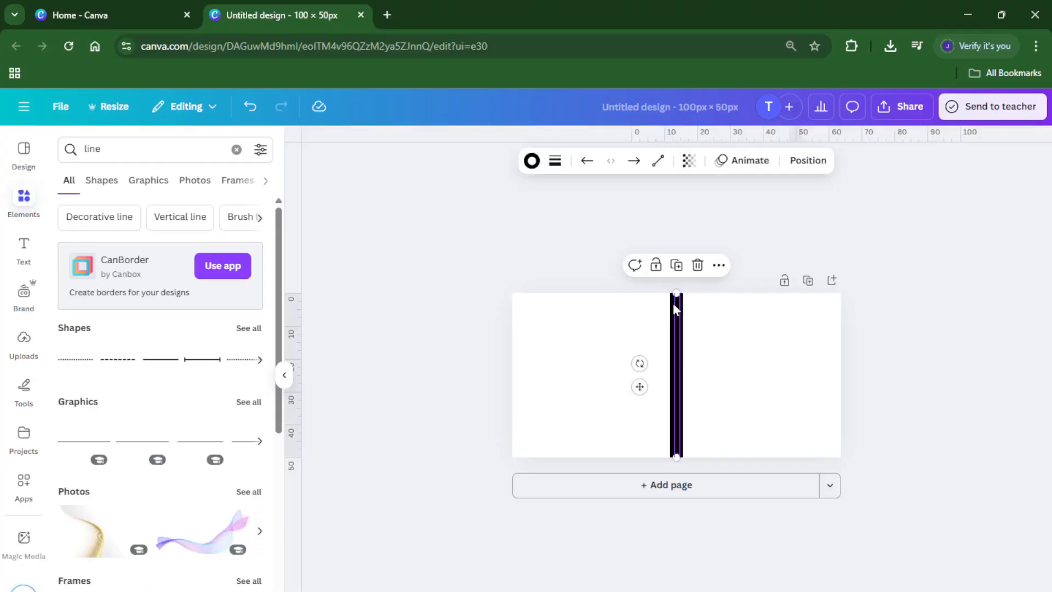
{"action": "mouse_move", "coordinate": [555, 160]}
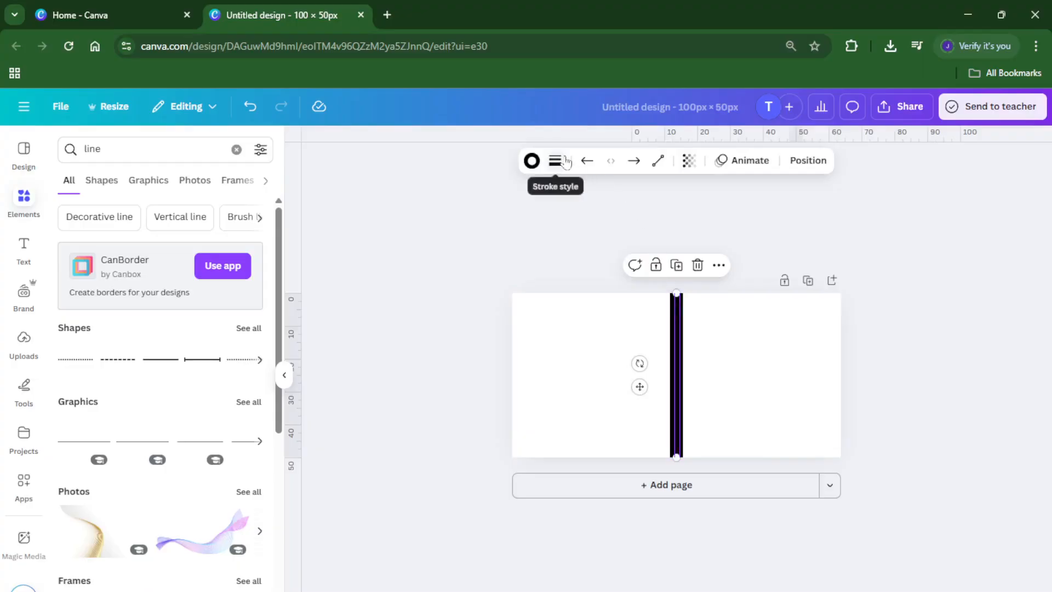
Reduce the line's stroke weight to 2 using the Stroke style slider
{"action": "left_click", "coordinate": [555, 161]}
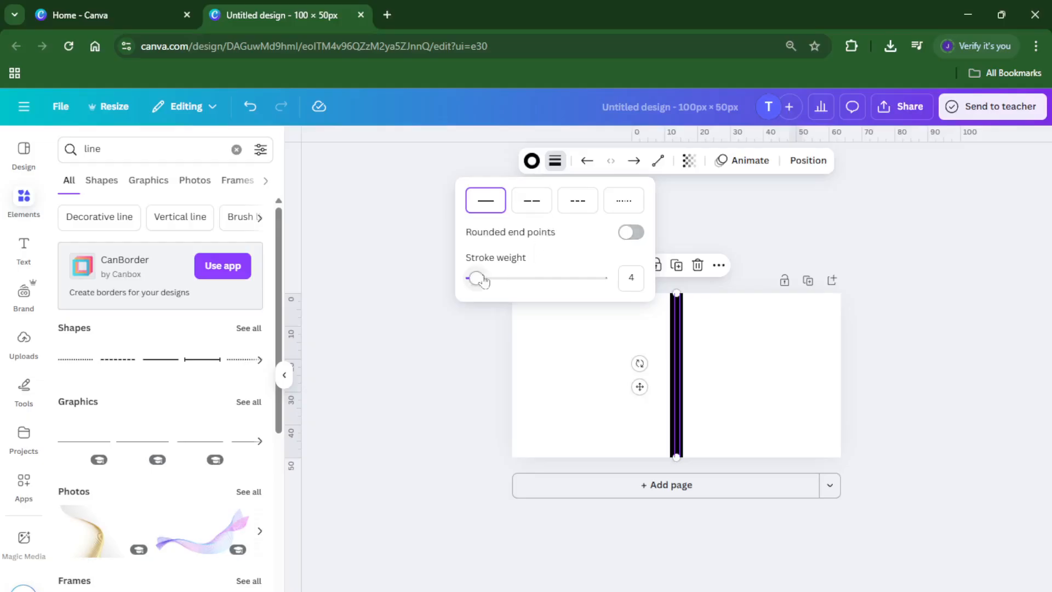
{"action": "left_click_drag", "start_coordinate": [472, 278], "coordinate": [481, 278]}
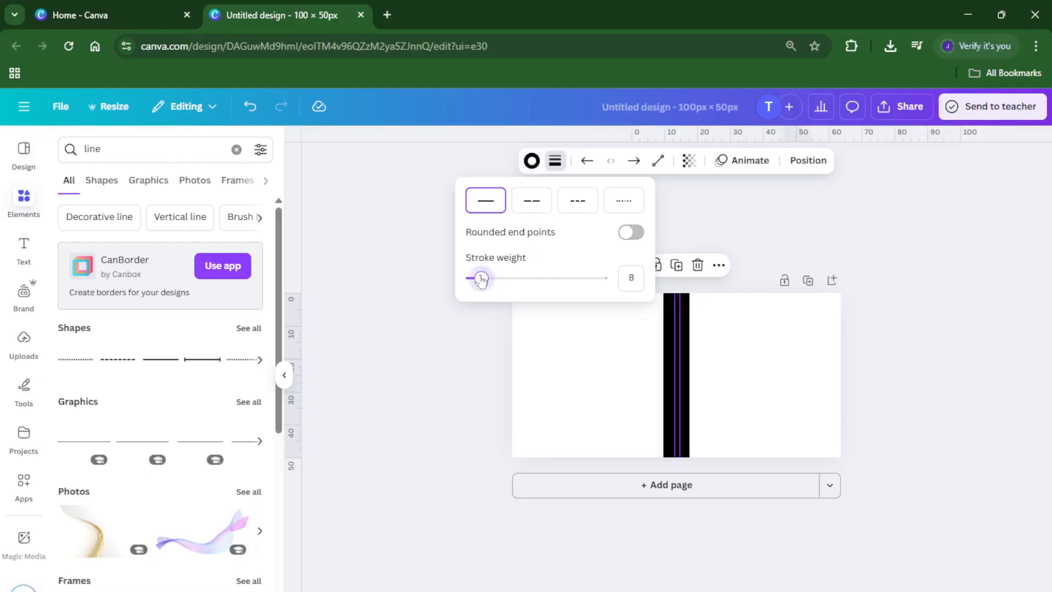
{"action": "left_click_drag", "start_coordinate": [481, 278], "coordinate": [474, 278]}
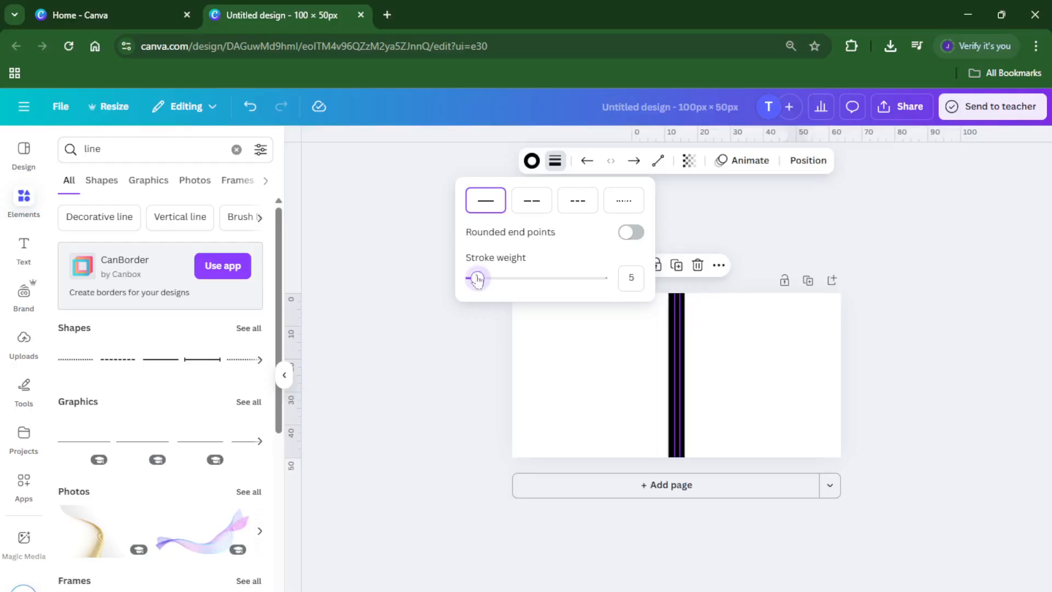
{"action": "left_click_drag", "start_coordinate": [476, 277], "coordinate": [469, 278]}
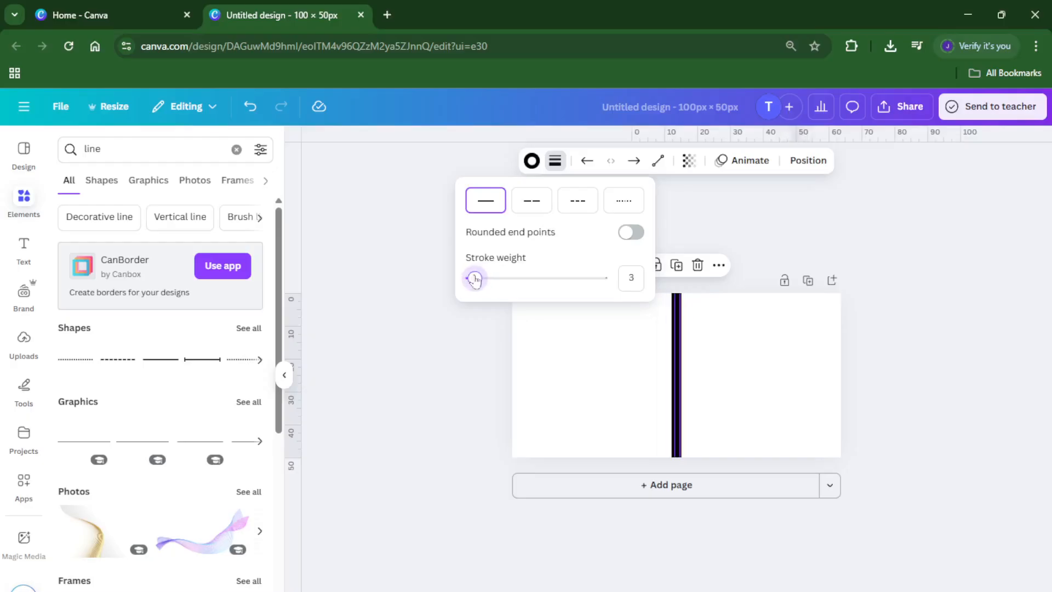
{"action": "left_click_drag", "start_coordinate": [476, 278], "coordinate": [471, 278]}
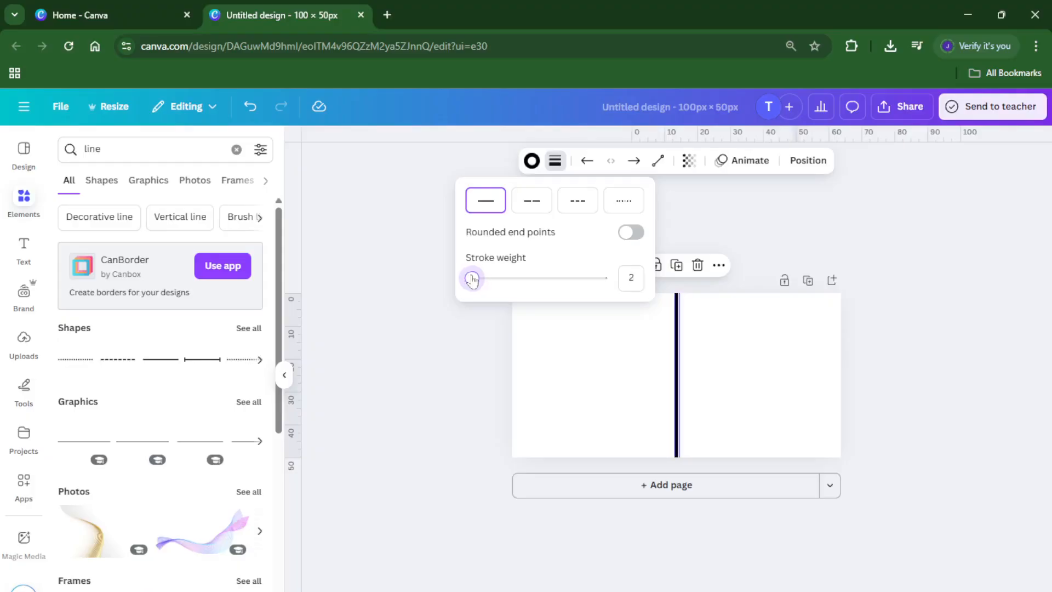
{"action": "left_click_drag", "start_coordinate": [472, 278], "coordinate": [469, 277]}
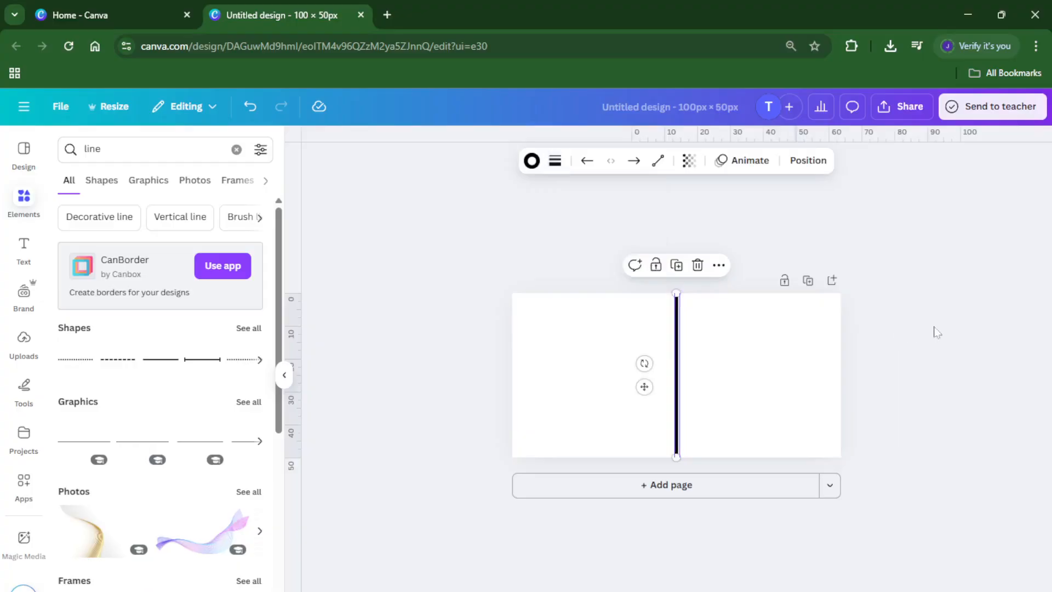
{"action": "left_click", "coordinate": [933, 334]}
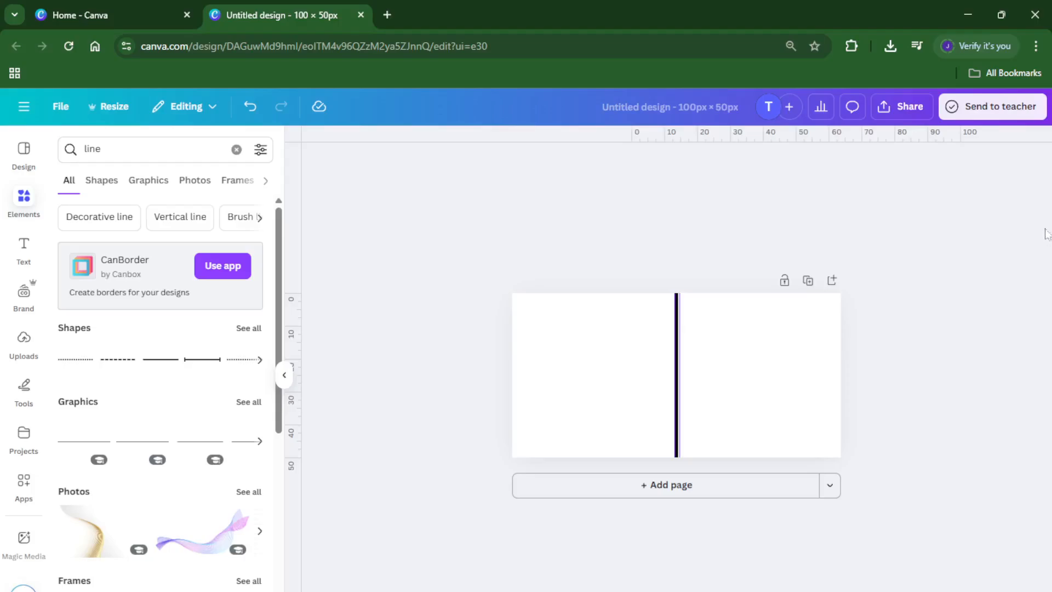
{"action": "left_click", "coordinate": [608, 326]}
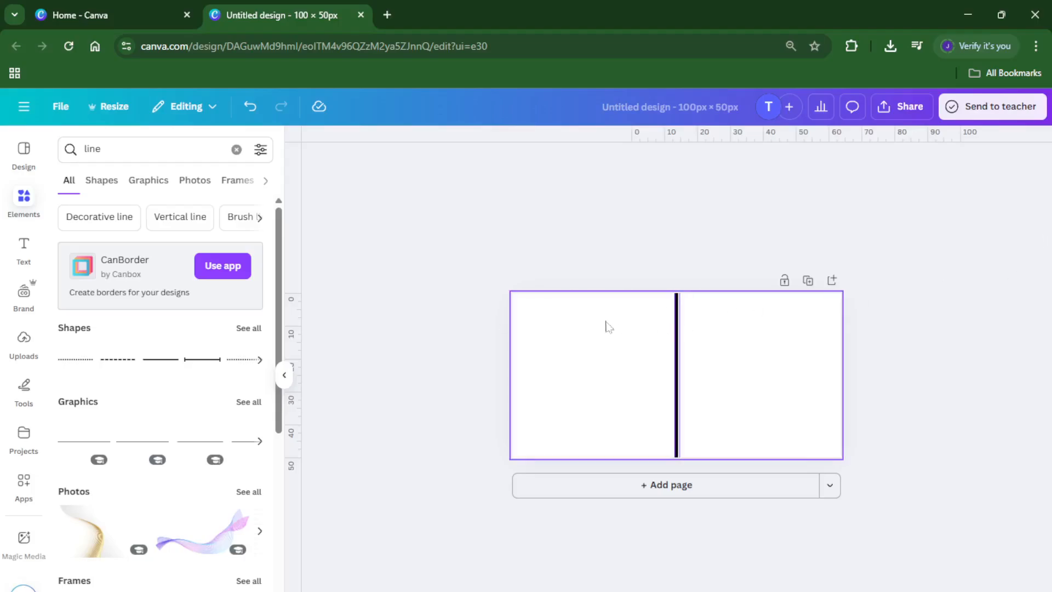
{"action": "left_click", "coordinate": [962, 307]}
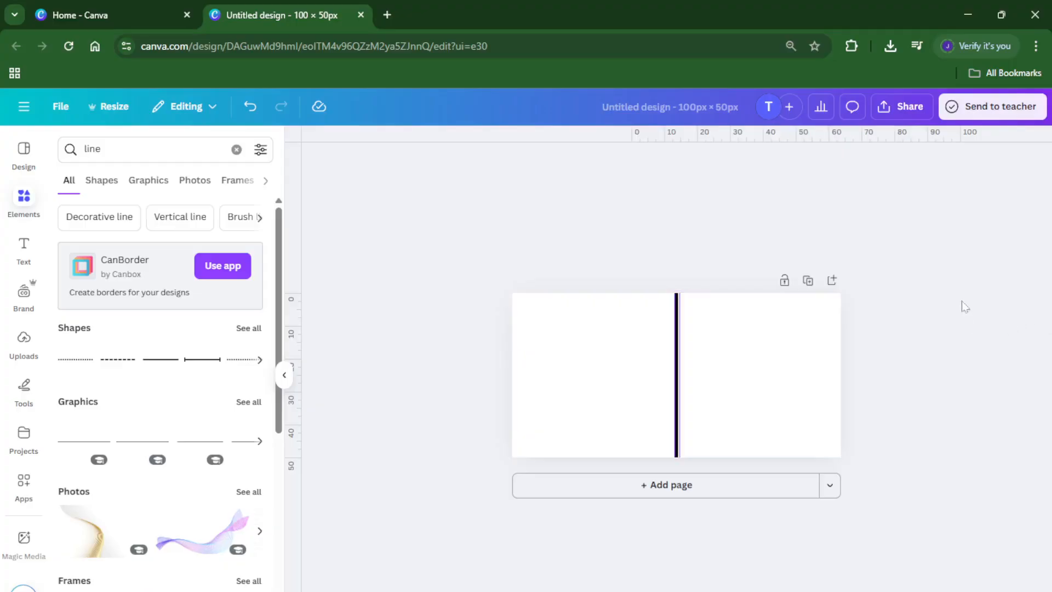
{"action": "mouse_move", "coordinate": [1024, 285]}
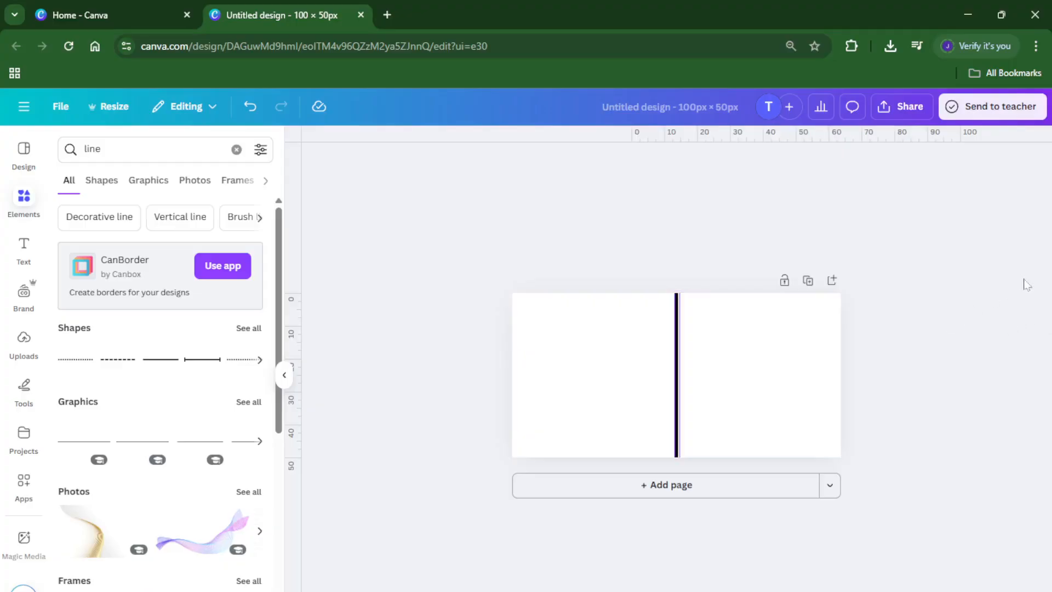
{"action": "left_click", "coordinate": [825, 351]}
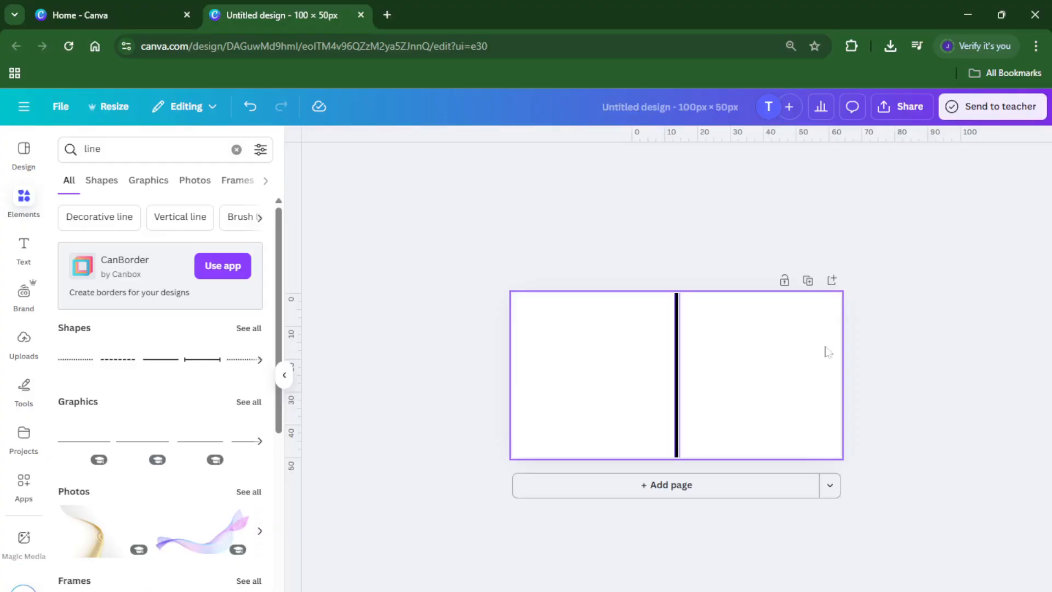
{"action": "left_click", "coordinate": [937, 210]}
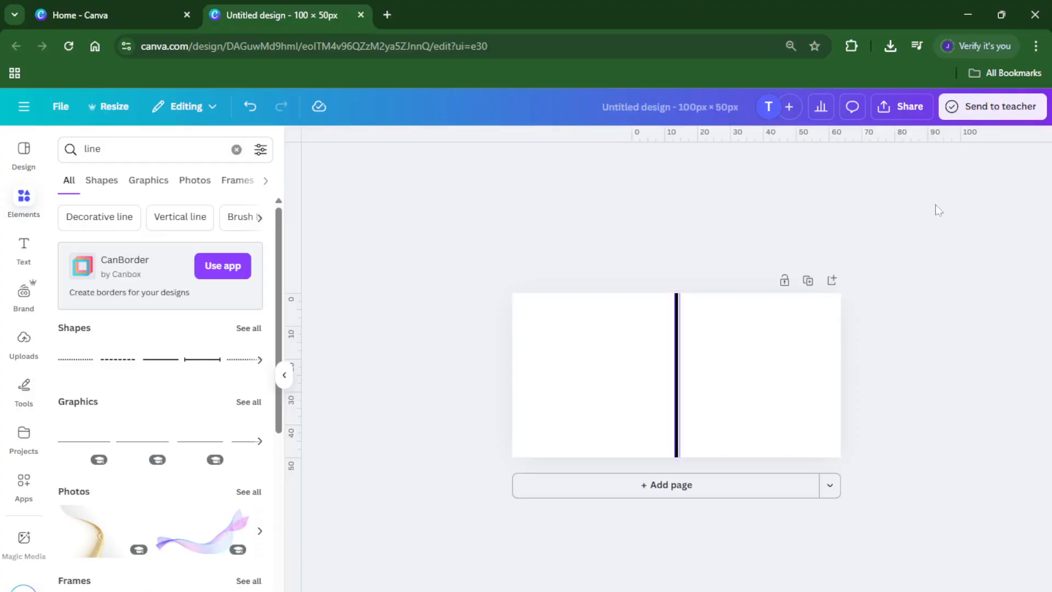